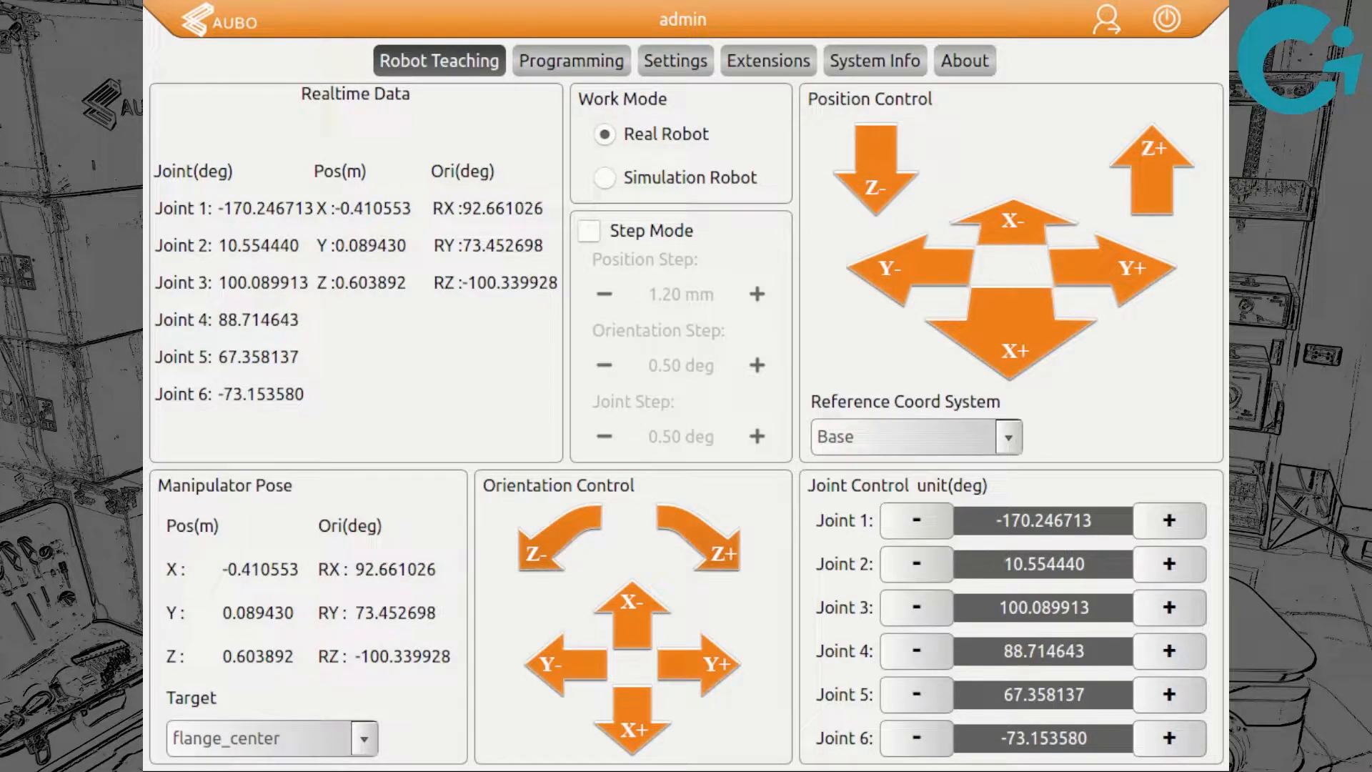
- Run ifconfig on the Network settings page and scroll through the eth15 and loopback output
left_click(674, 62)
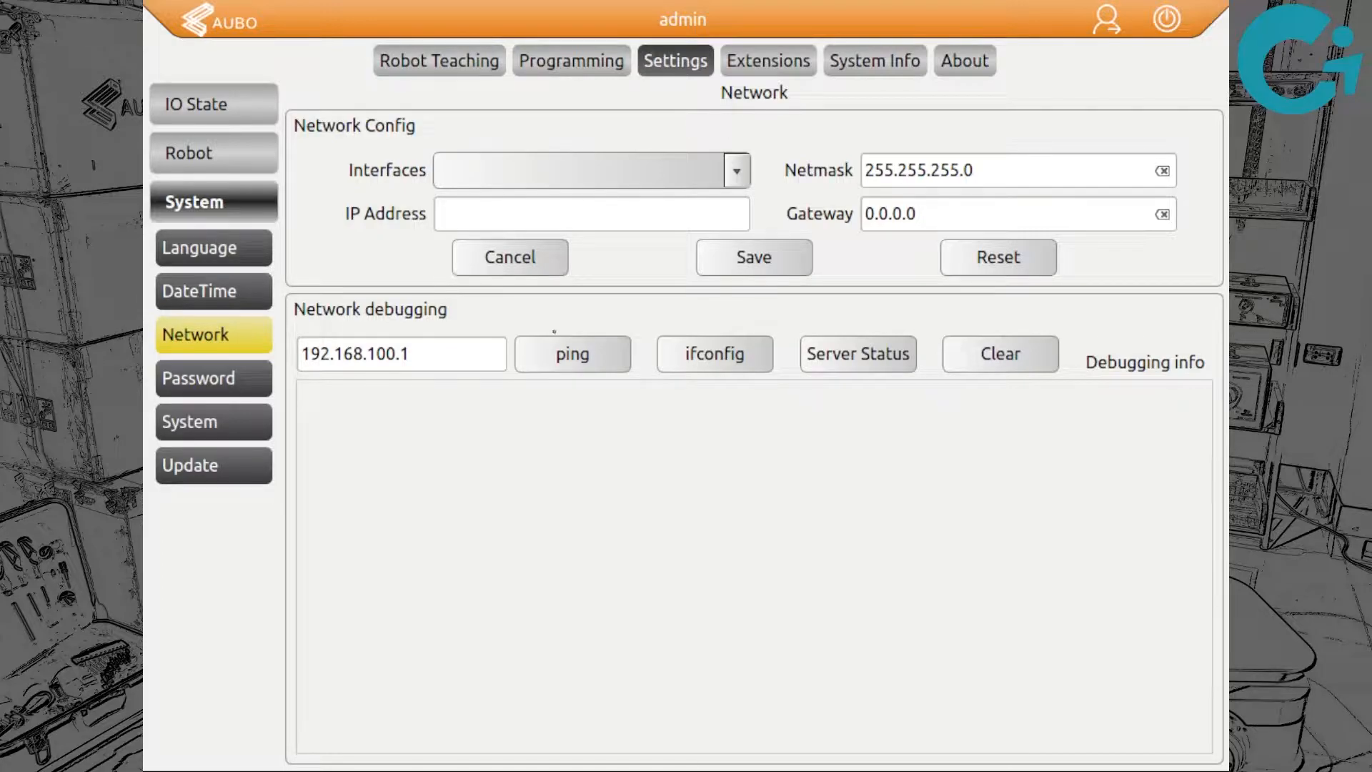
left_click(714, 354)
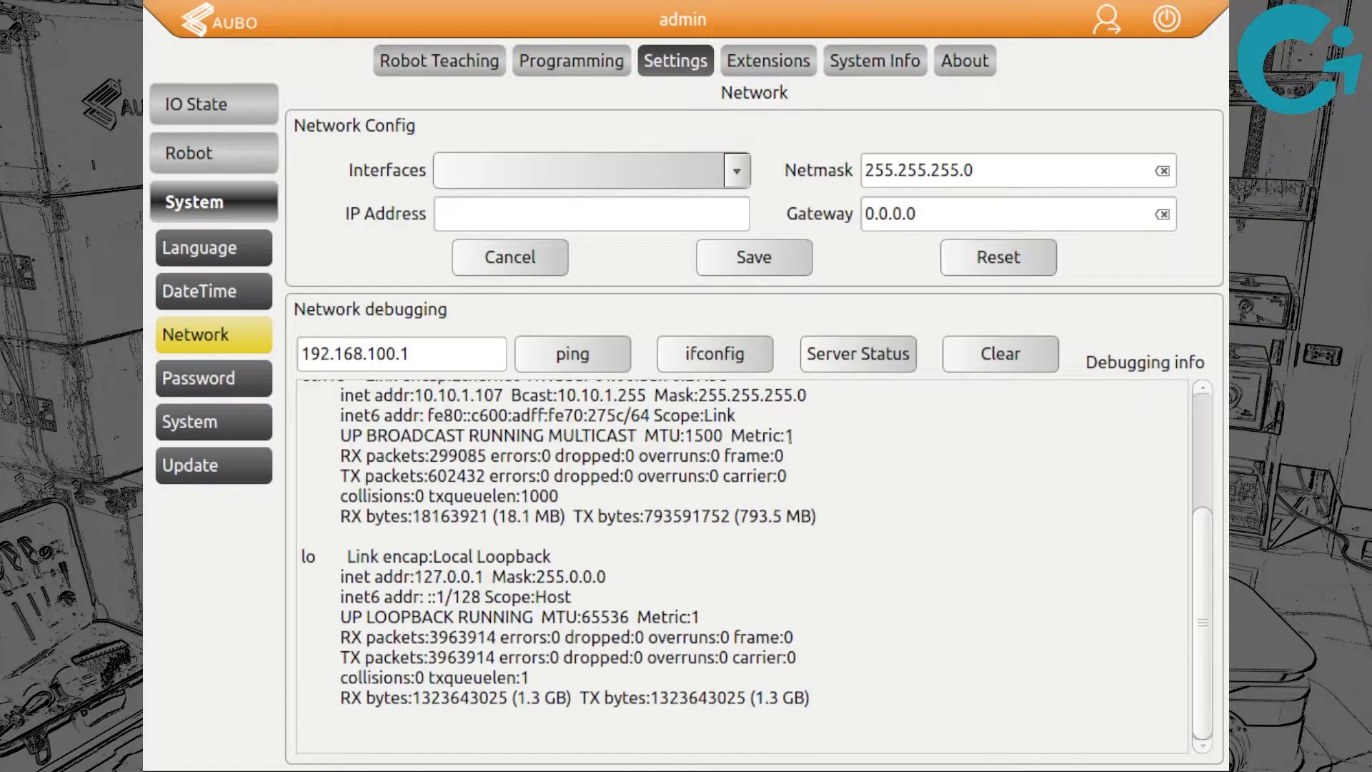
scroll("up", 3)
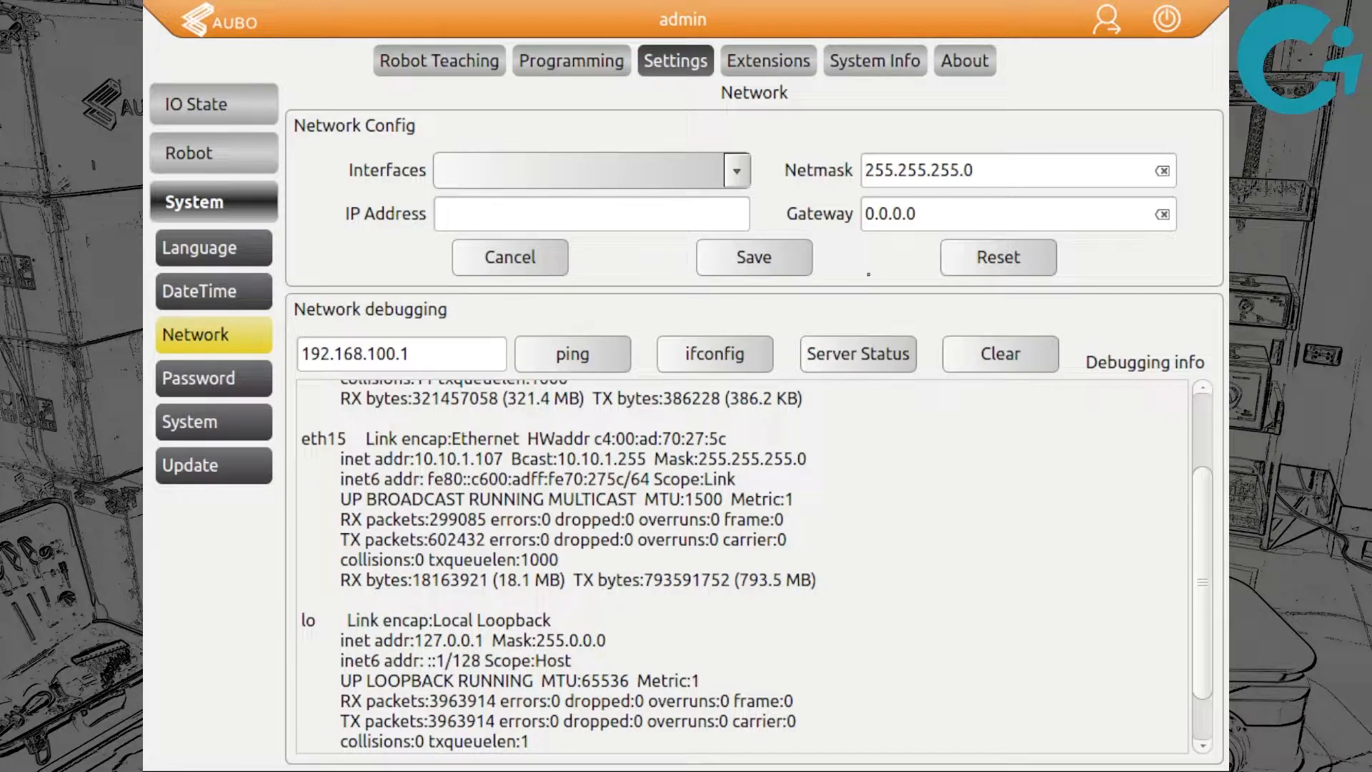
- Clear the debugging output, then reset the network, confirming Yes and OK
left_click(998, 354)
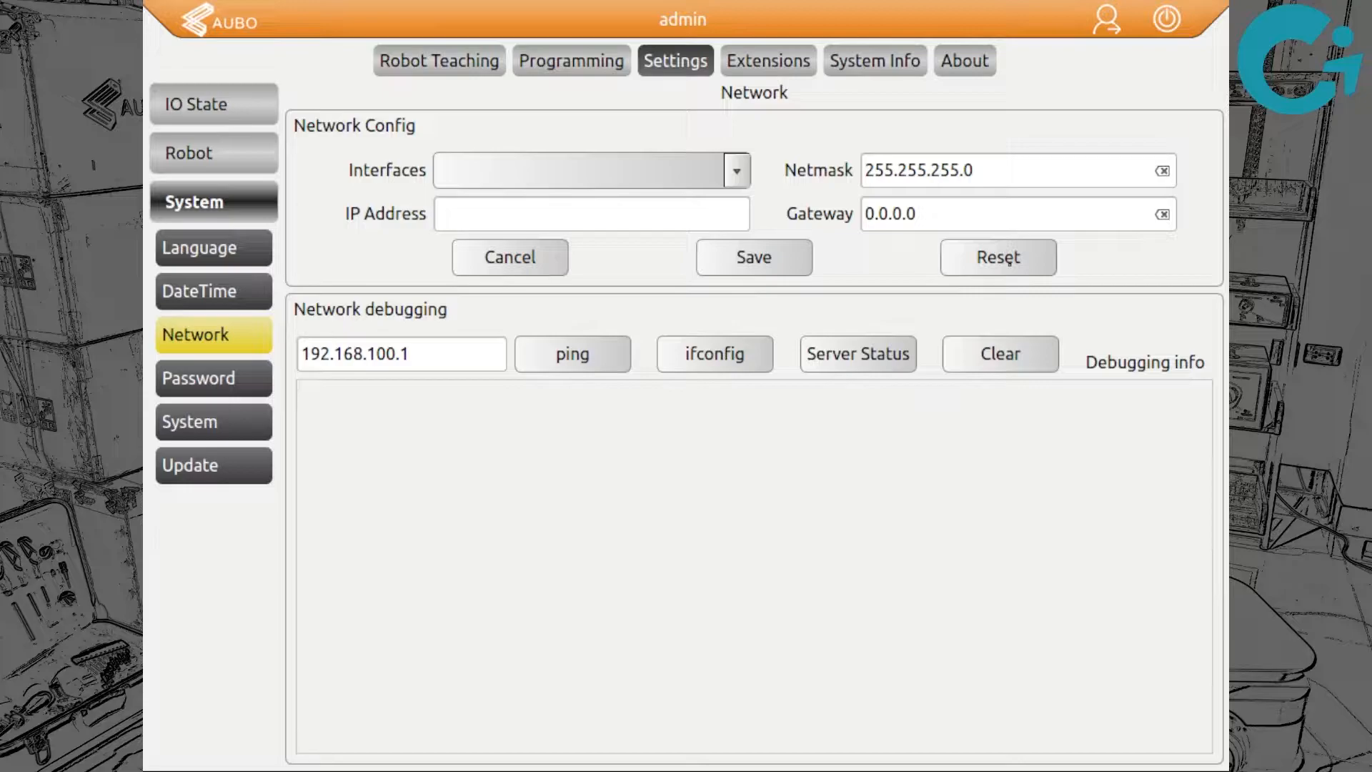
left_click(997, 257)
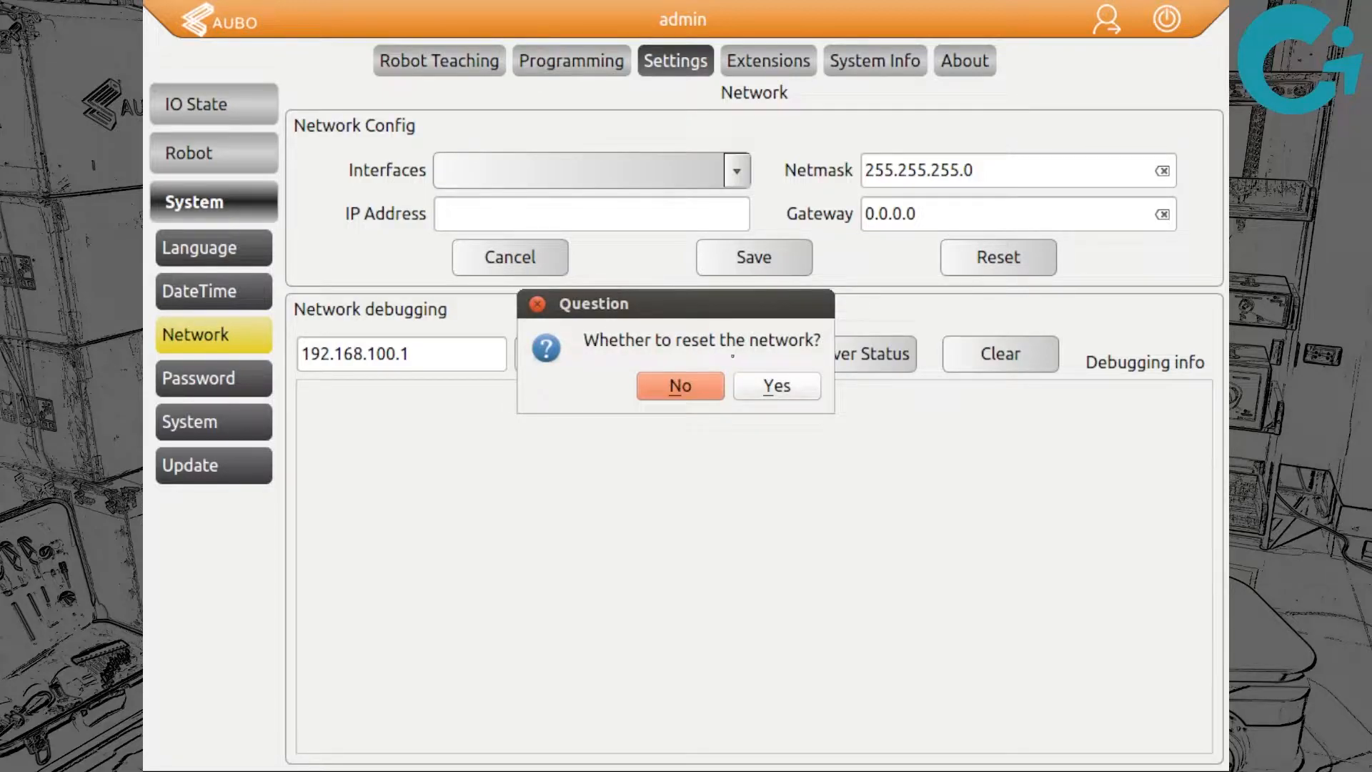
left_click(775, 386)
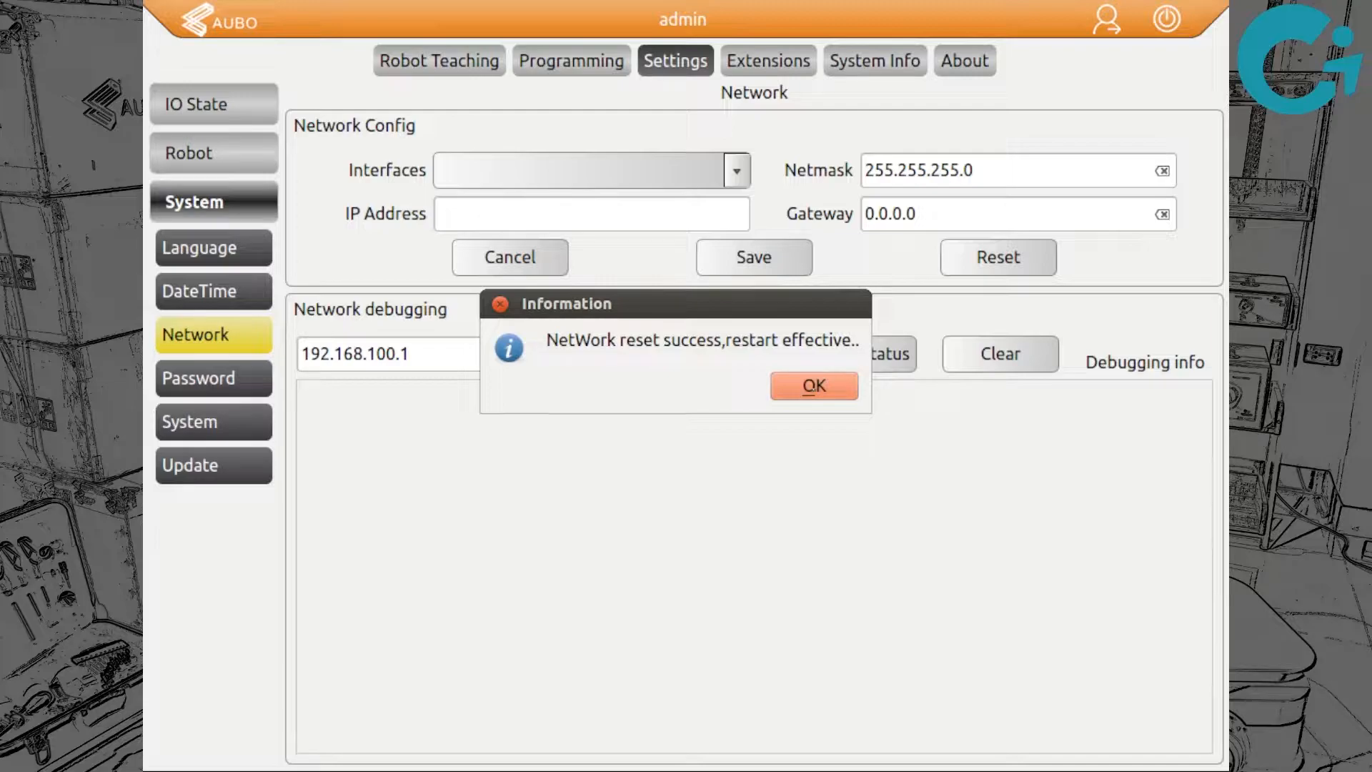
left_click(812, 385)
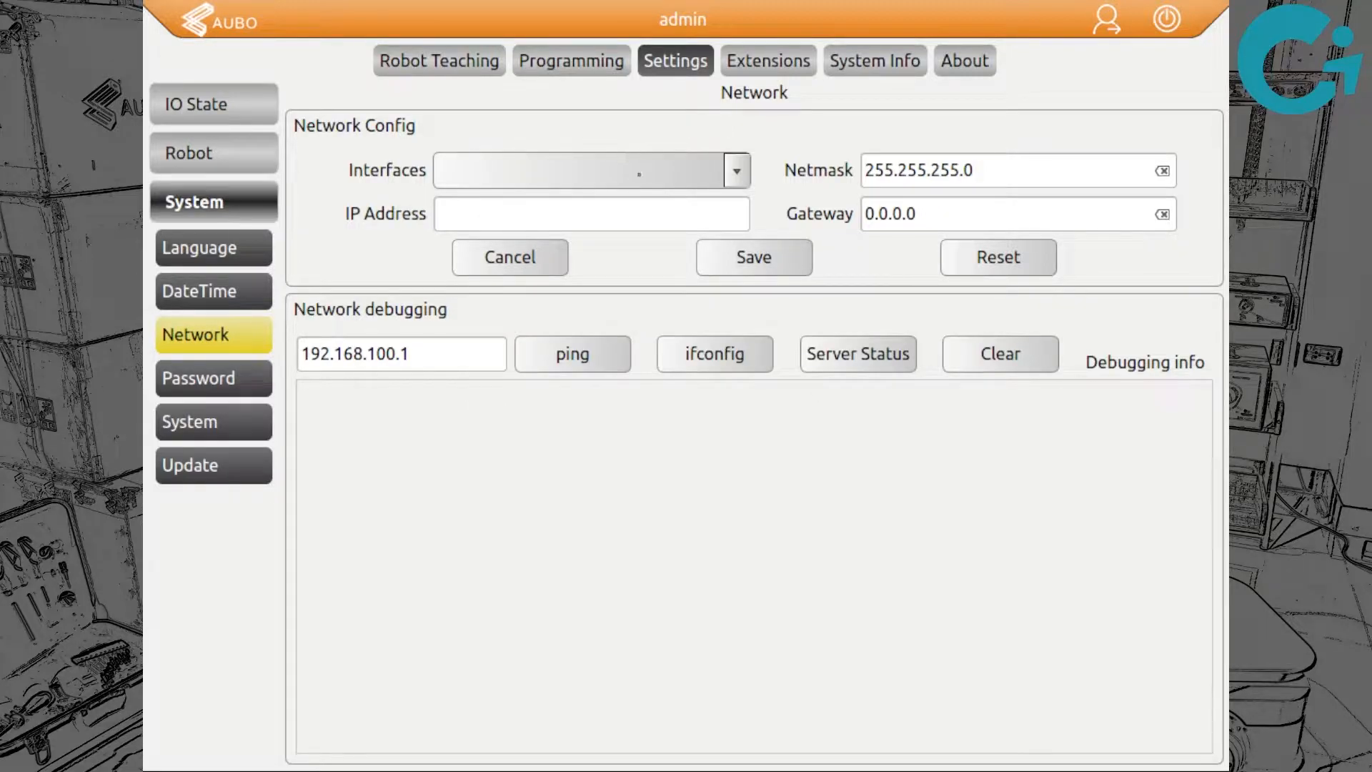
- Select eth15 and enter IP 10.10.1.197 with netmask 255.255.255.0
left_click(736, 171)
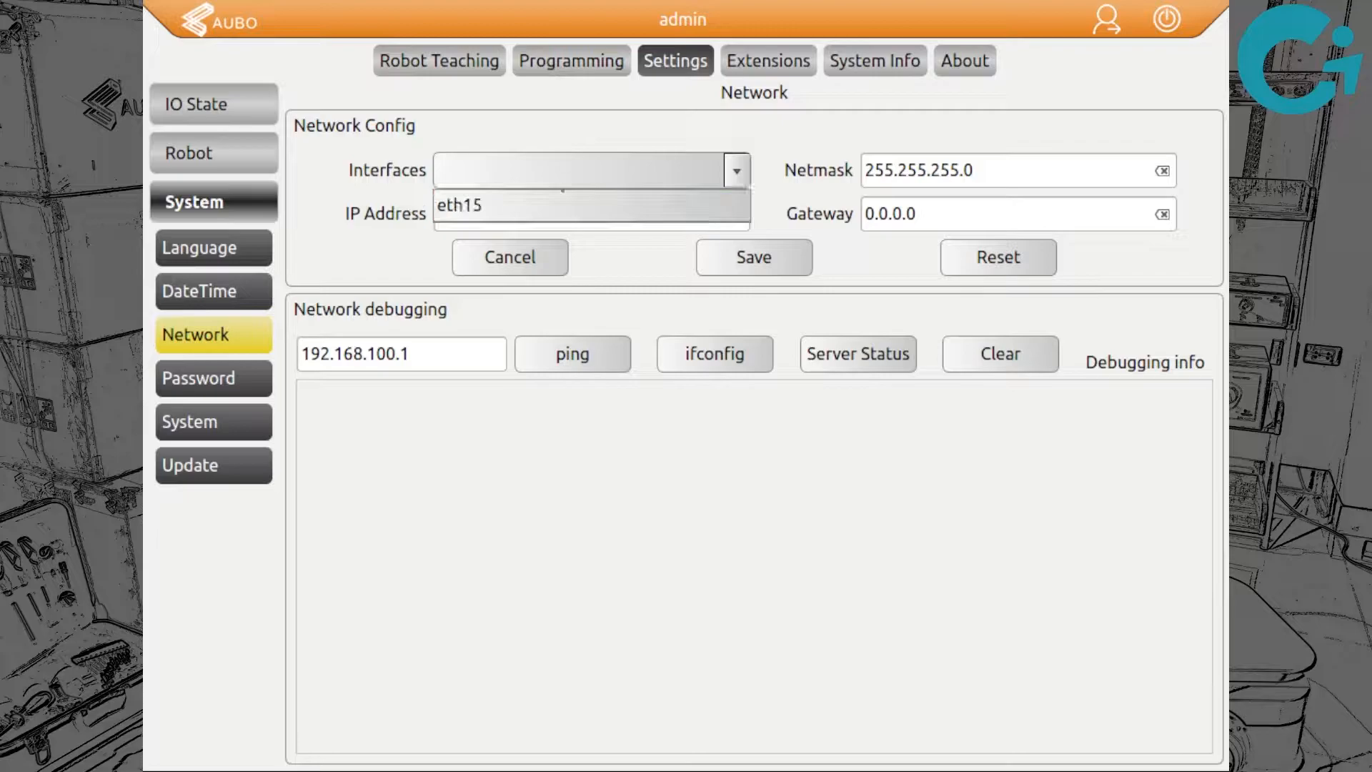
mouse_move(592, 207)
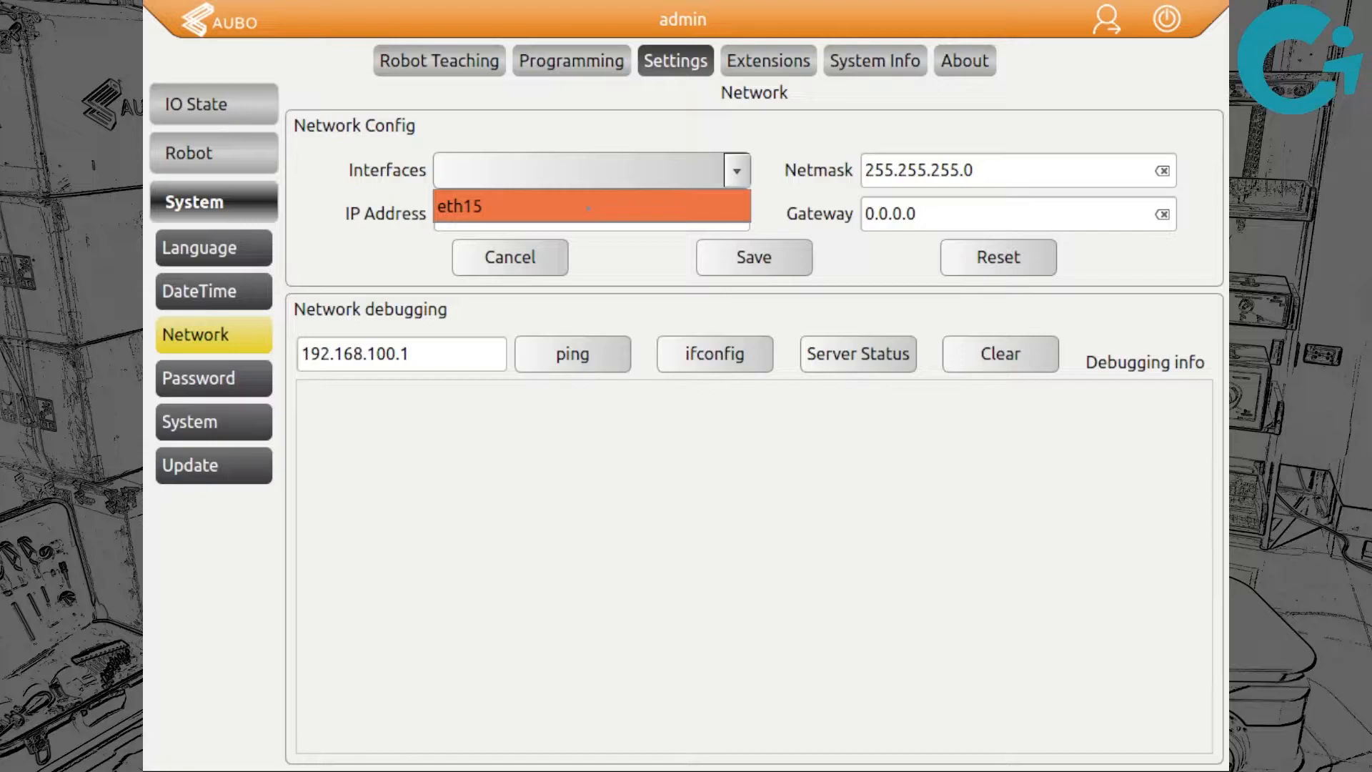
left_click(591, 214)
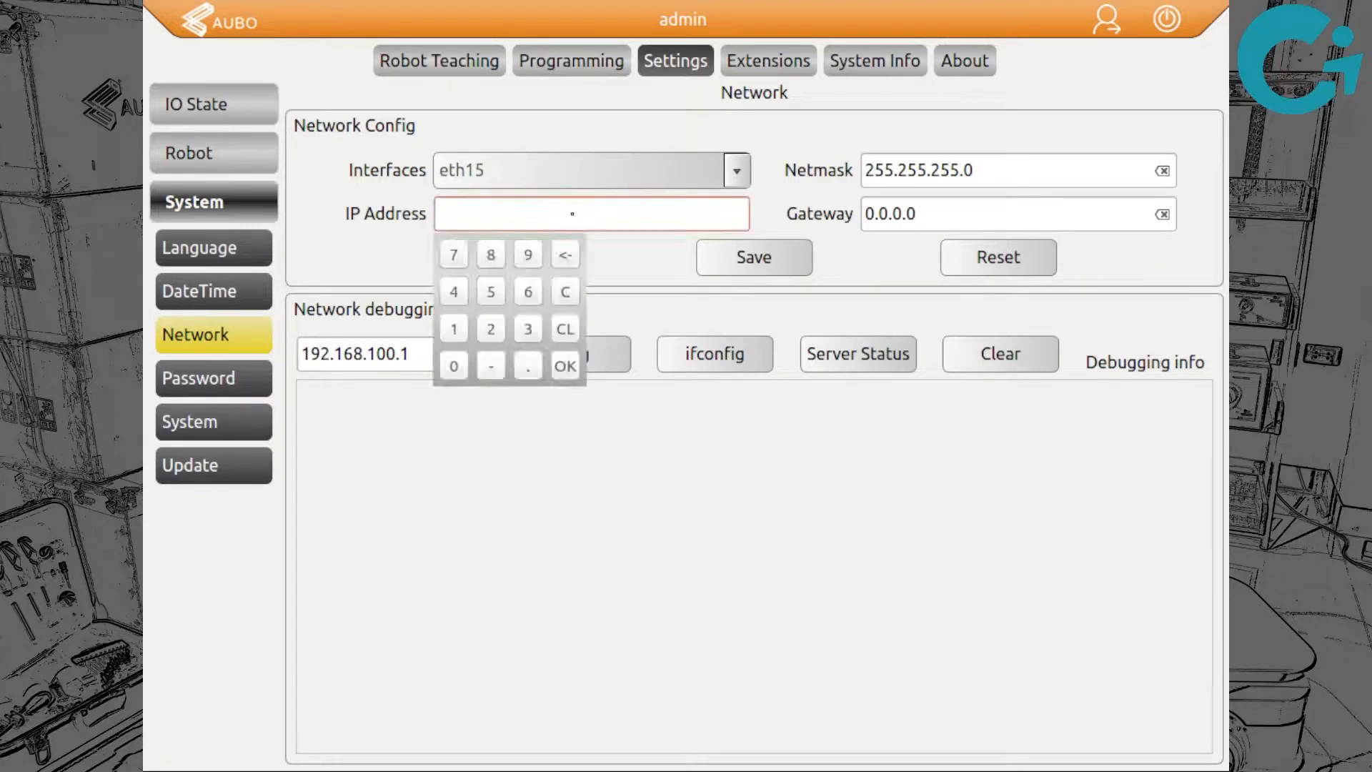
left_click(454, 366)
type("10.10.1.197")
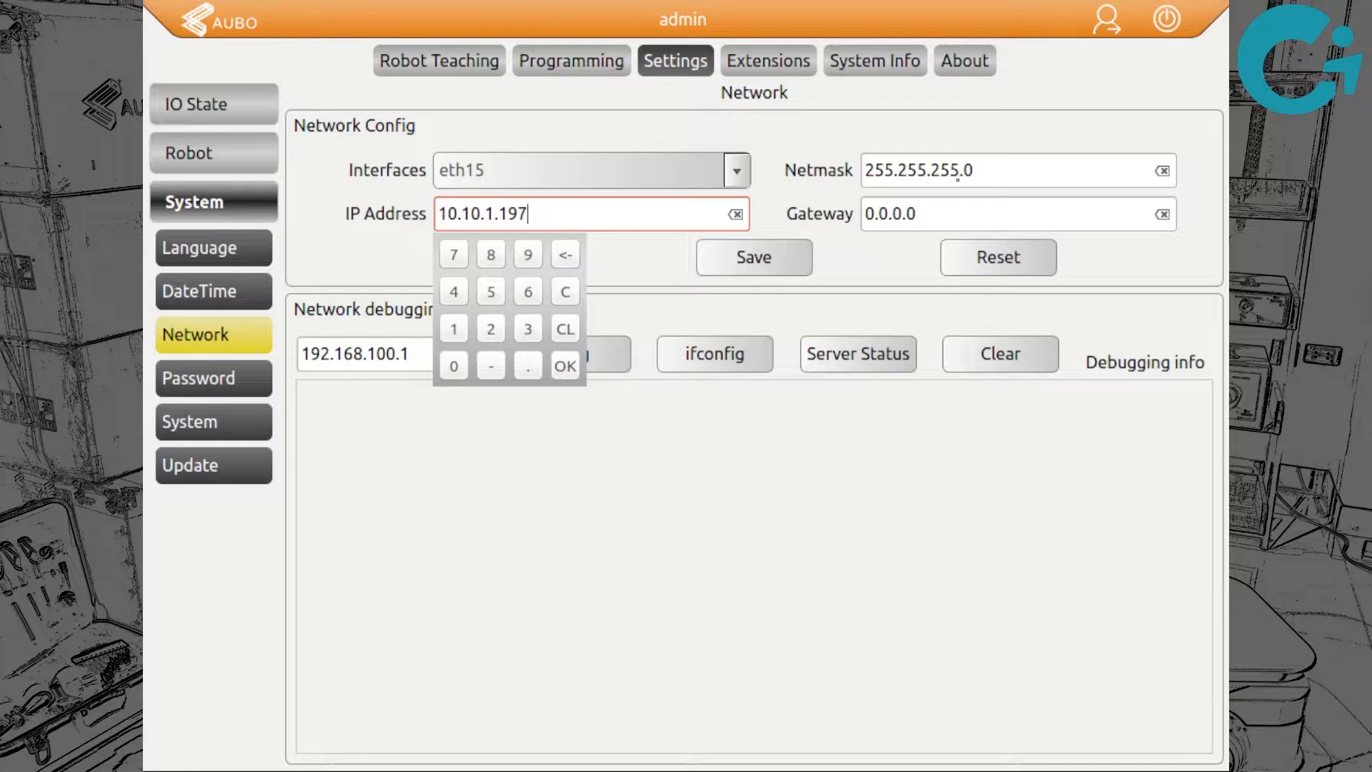
left_click(1014, 170)
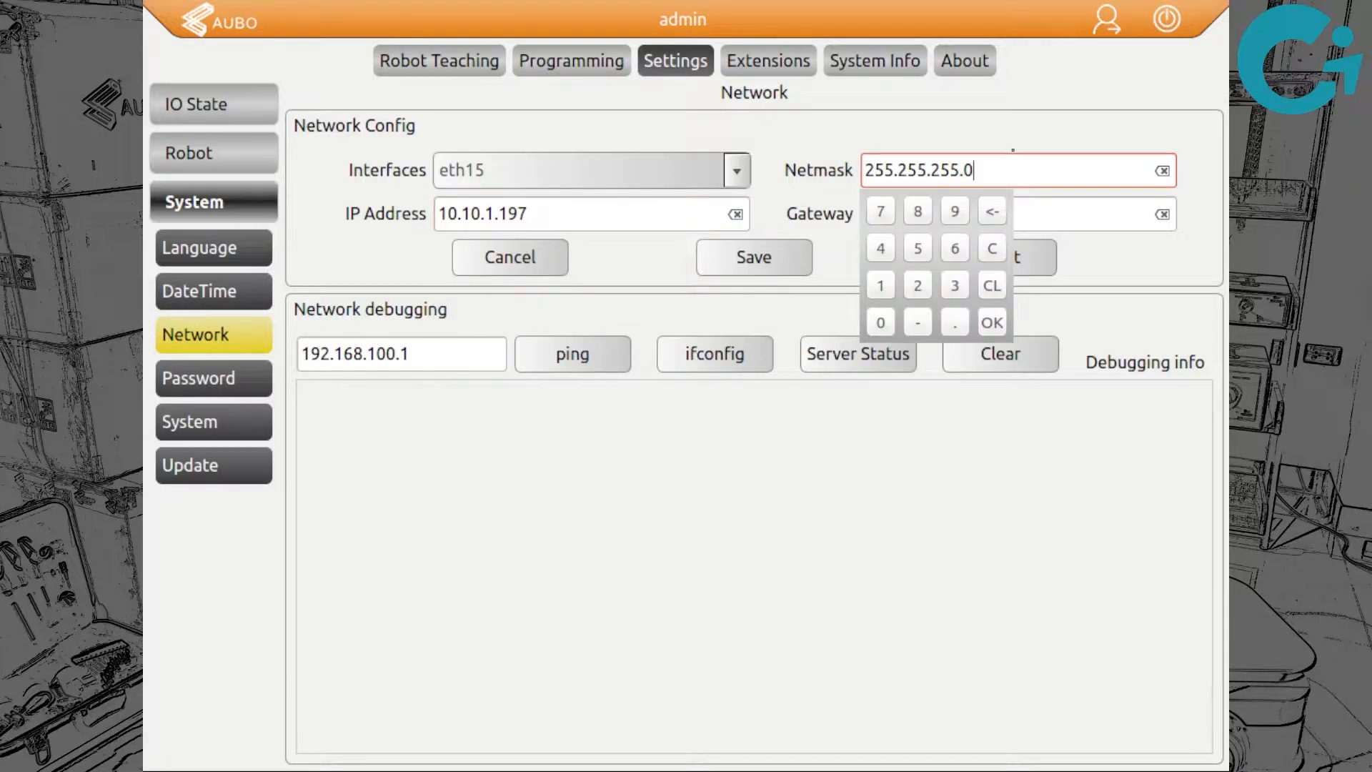
left_click(991, 322)
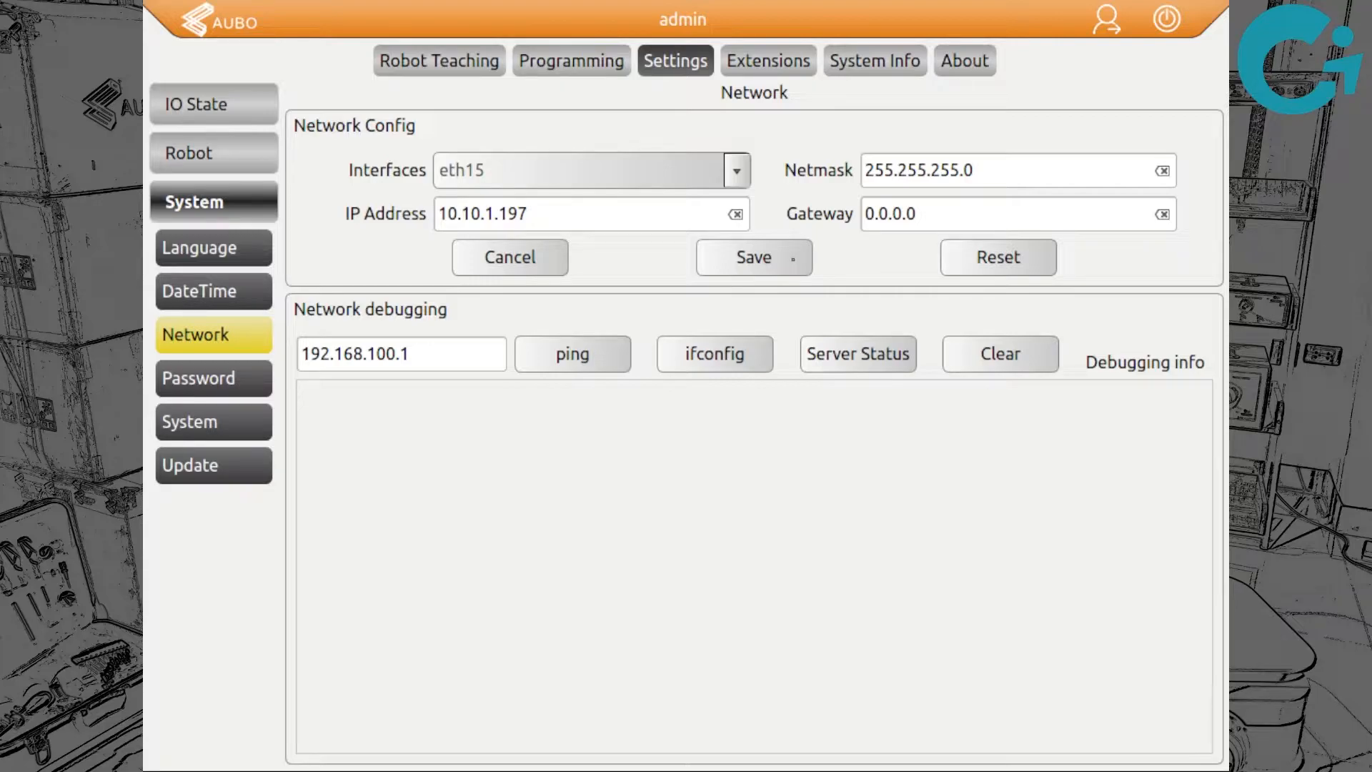
- Save the eth15 network info, acknowledge the saved message, and request system exit
left_click(753, 258)
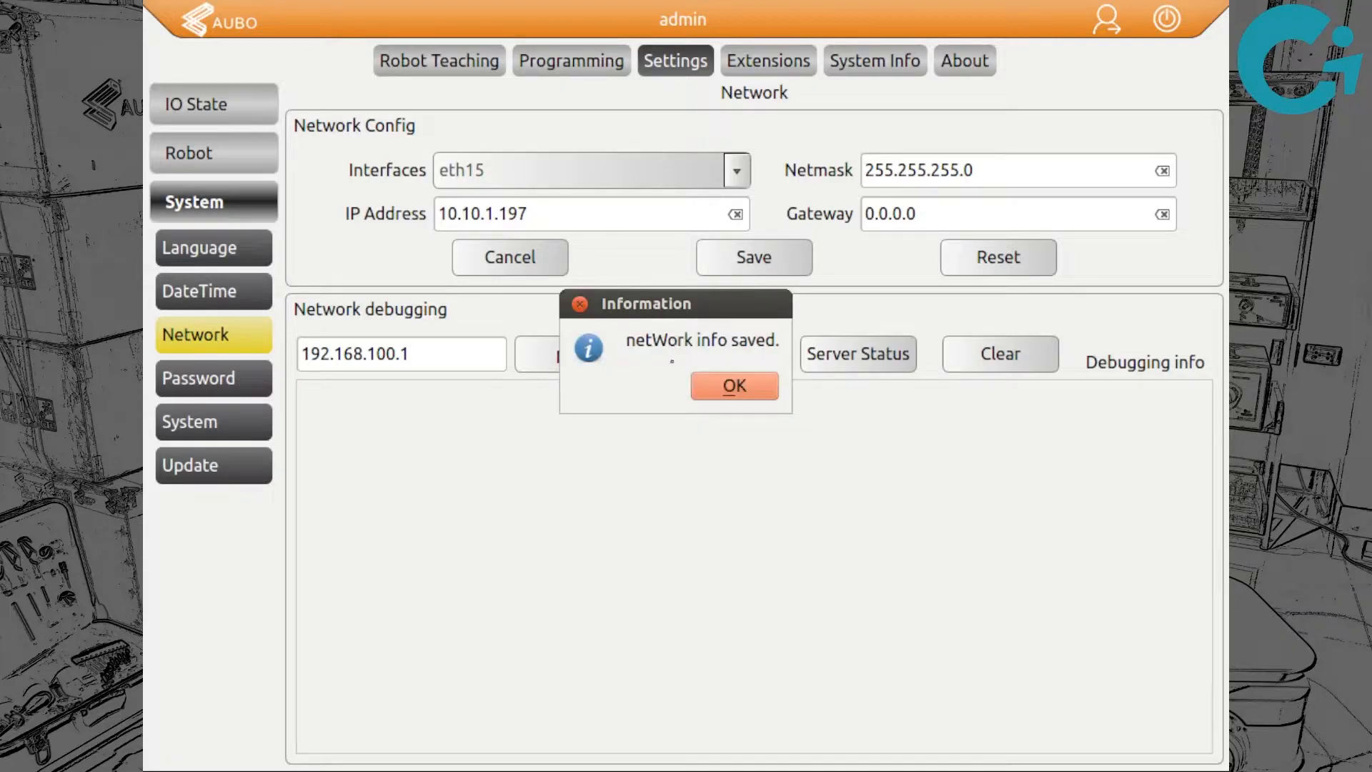
left_click(733, 385)
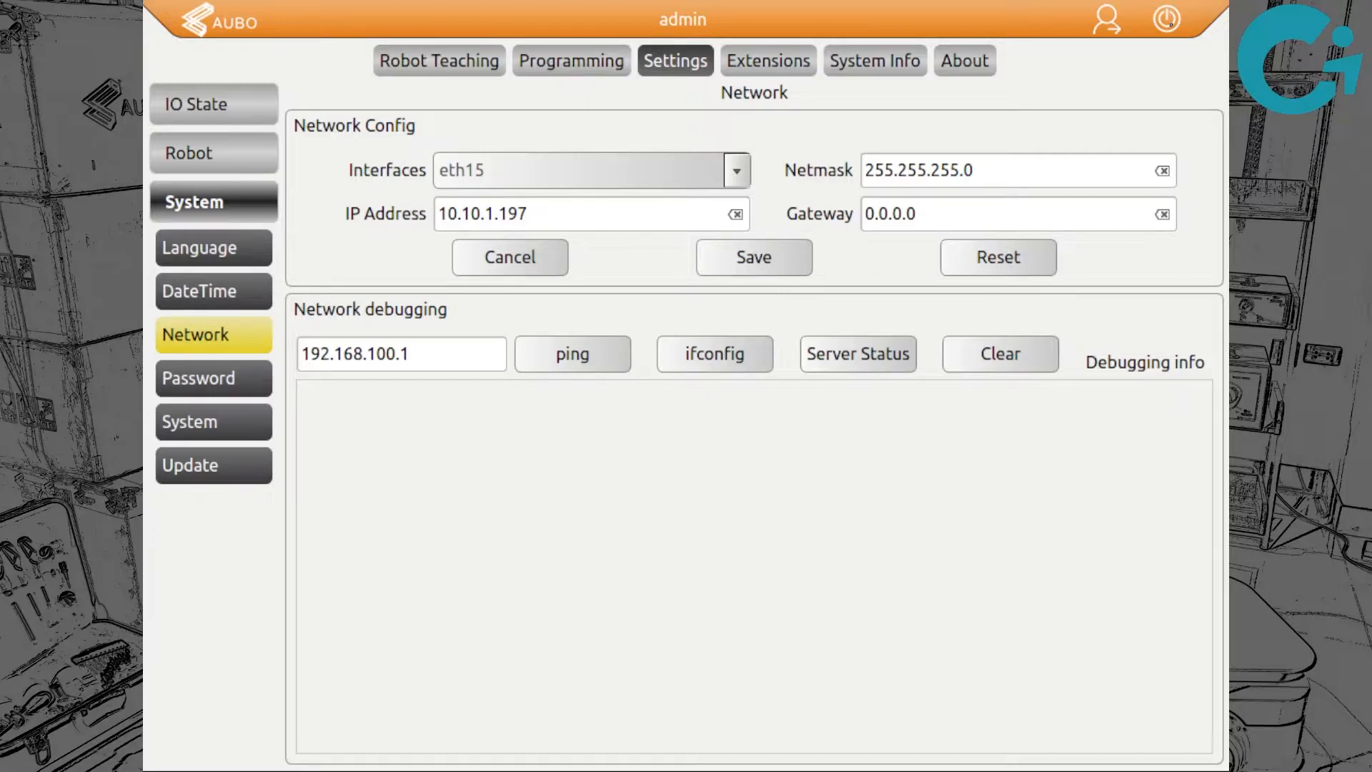
left_click(1166, 19)
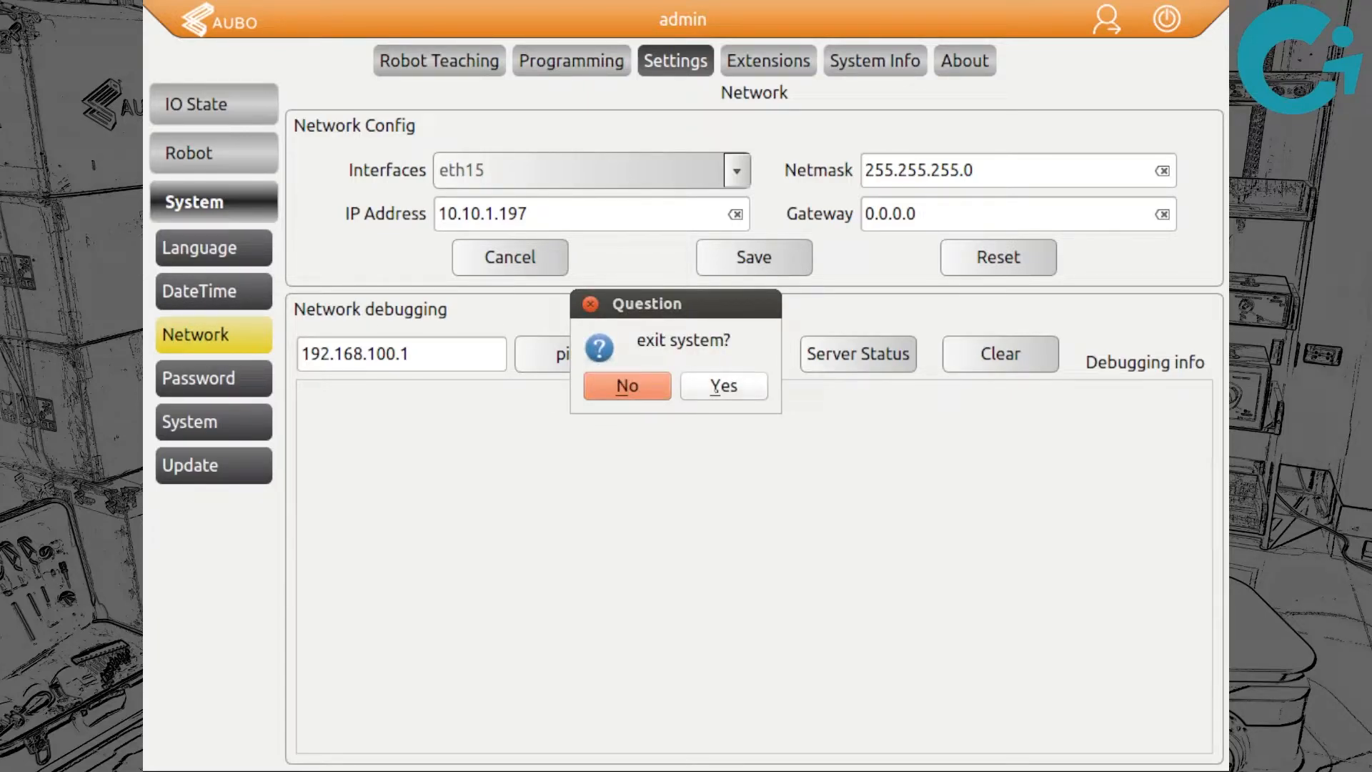
- Exit and start up the robot, then reopen Network settings to confirm 10.10.1.197
left_click(722, 386)
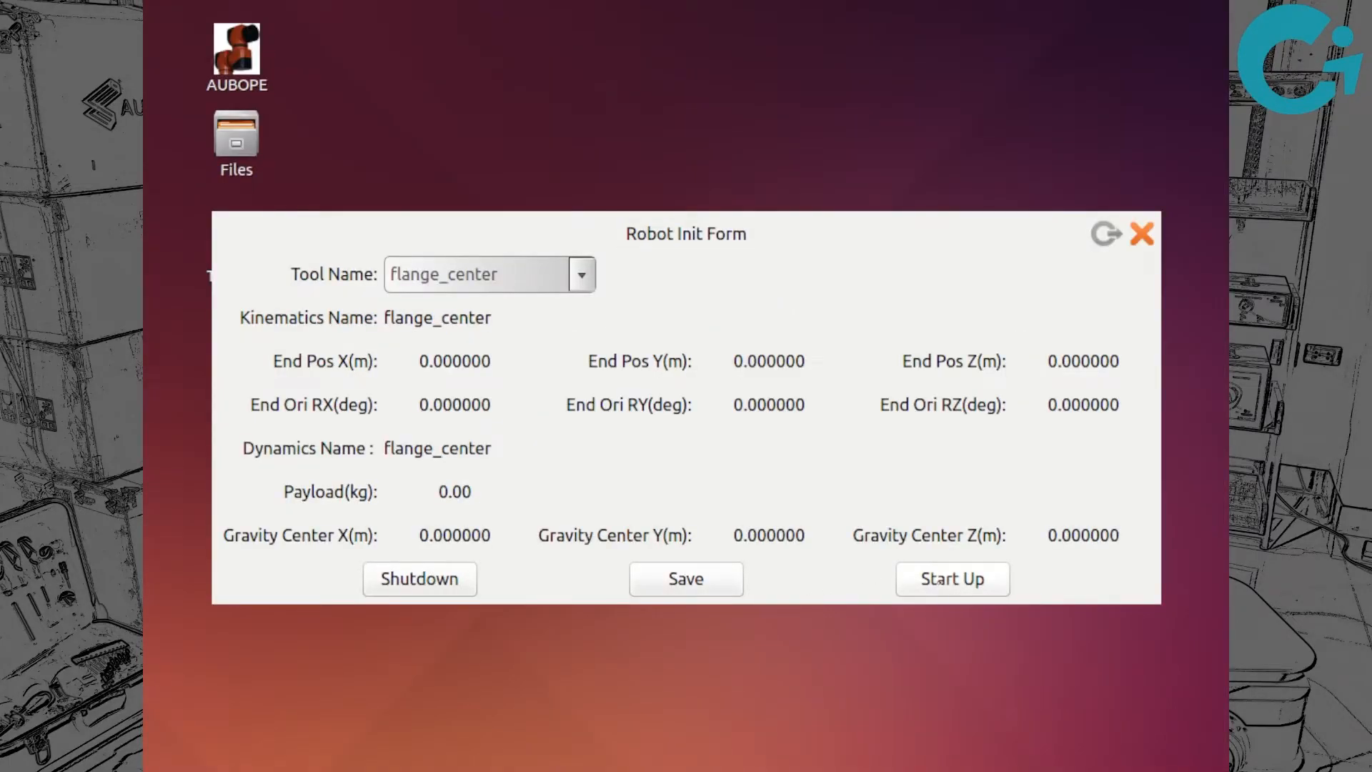
left_click(951, 578)
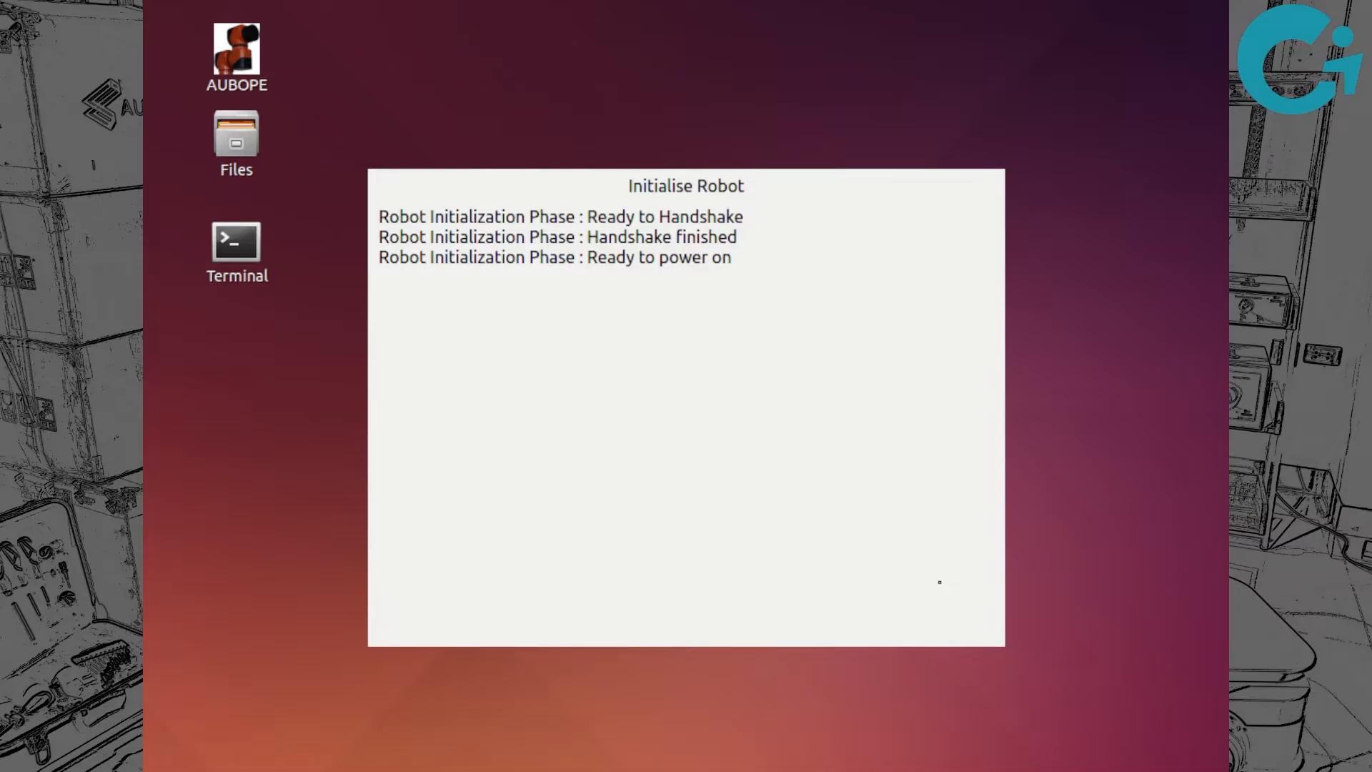
mouse_move(1027, 557)
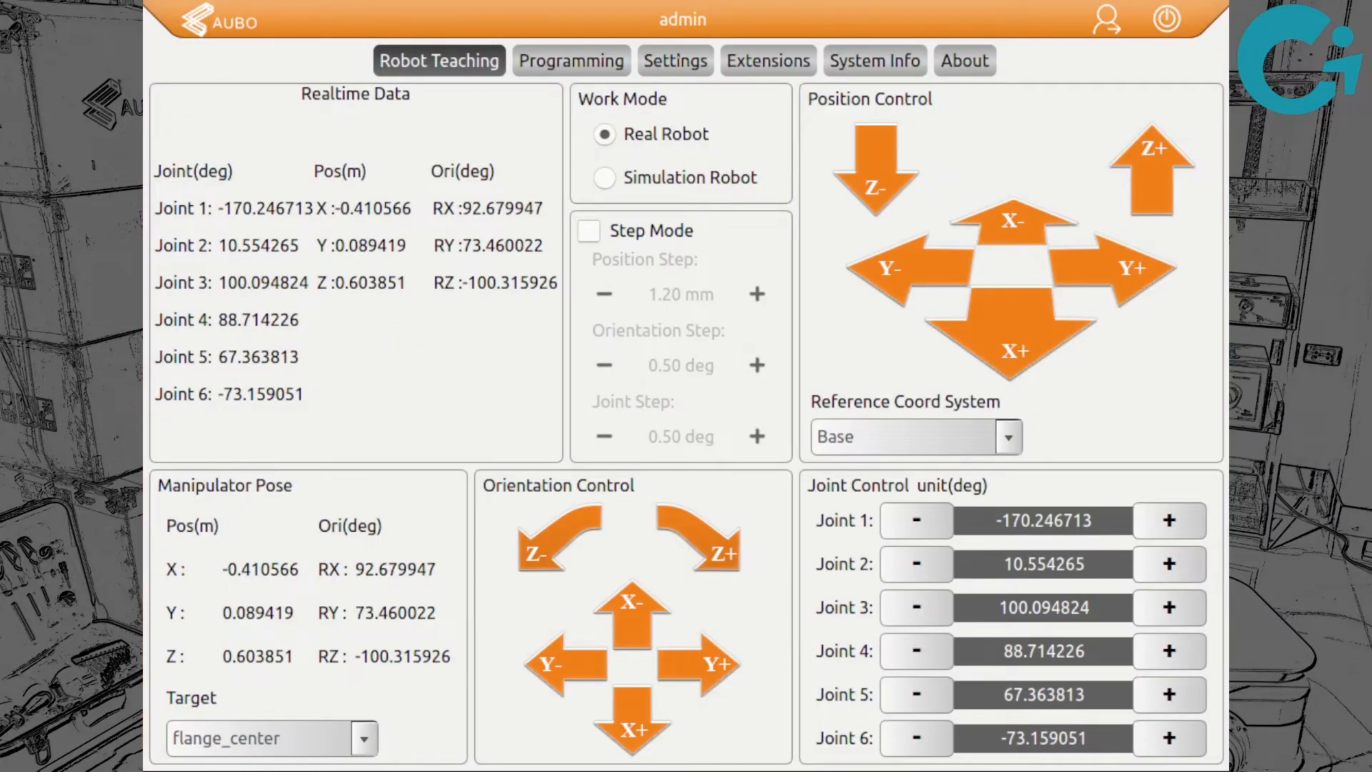
left_click(675, 60)
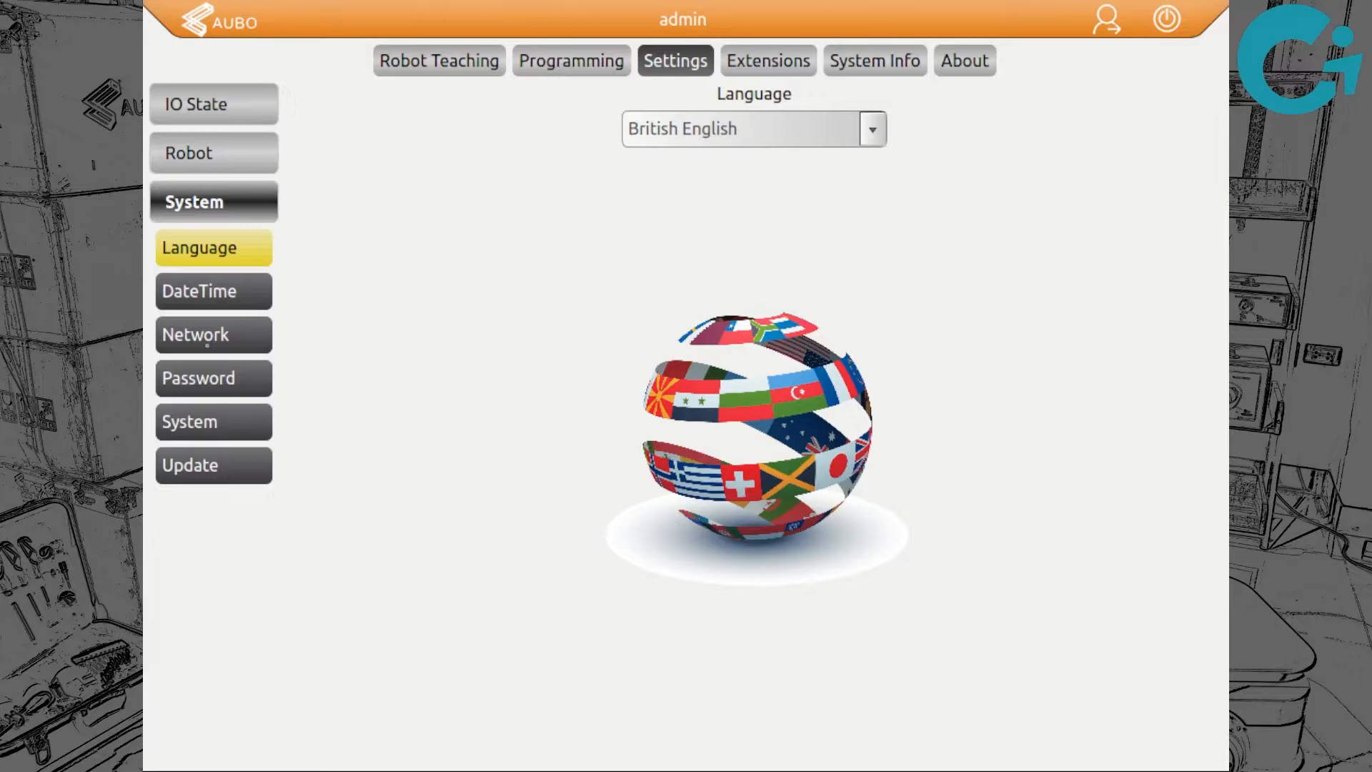
left_click(213, 334)
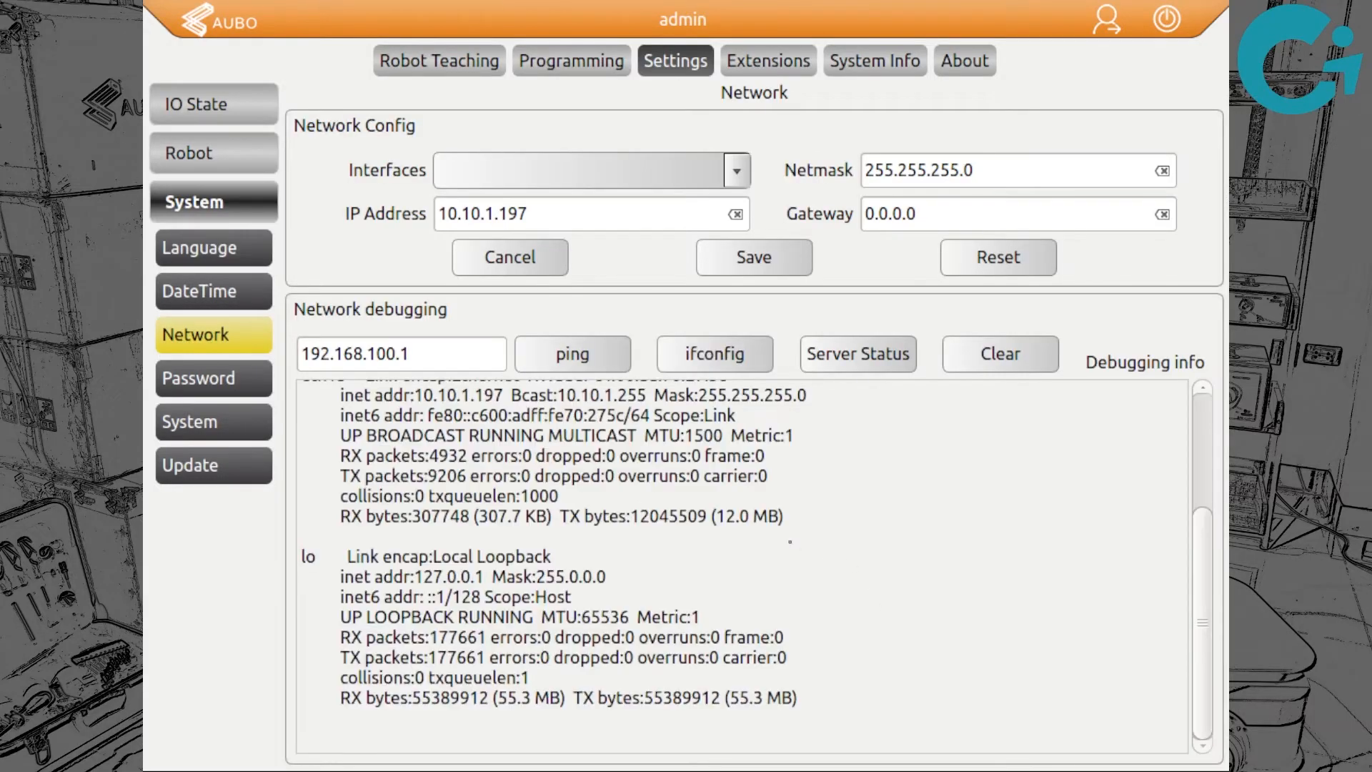